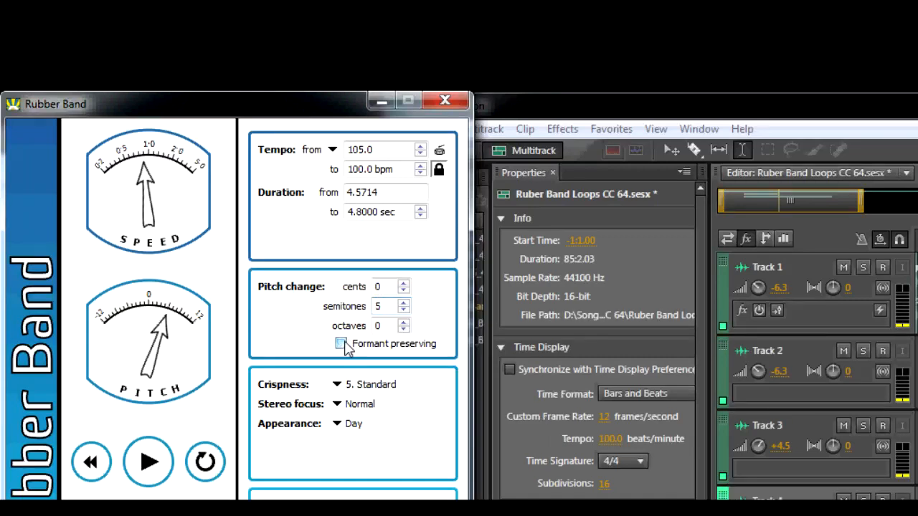
Step: Turn on formant preserving and set the source tempo to 85 bpm, targeting 100 bpm, +5 semitones
left_click(332, 150)
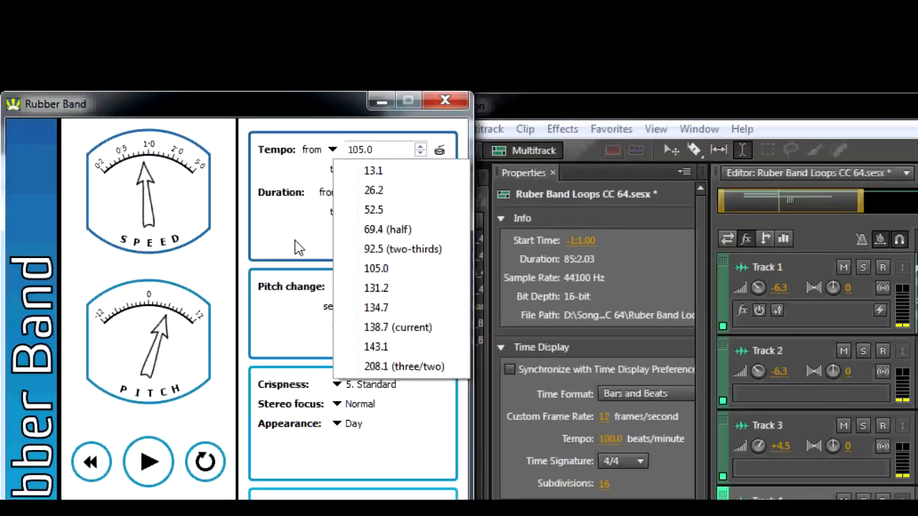
left_click(376, 268)
type("85")
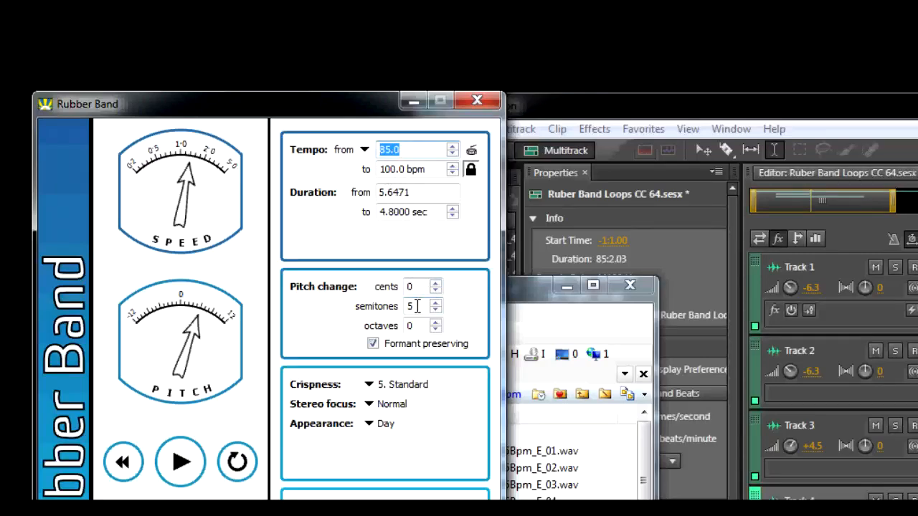
Step: Enable Auto-start playback in the quick viewer's Multimedia settings
left_click(328, 36)
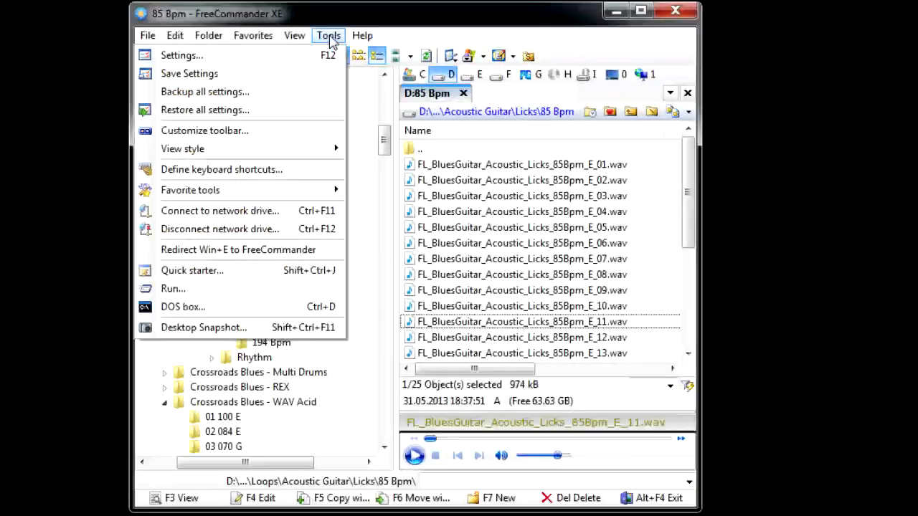
left_click(328, 35)
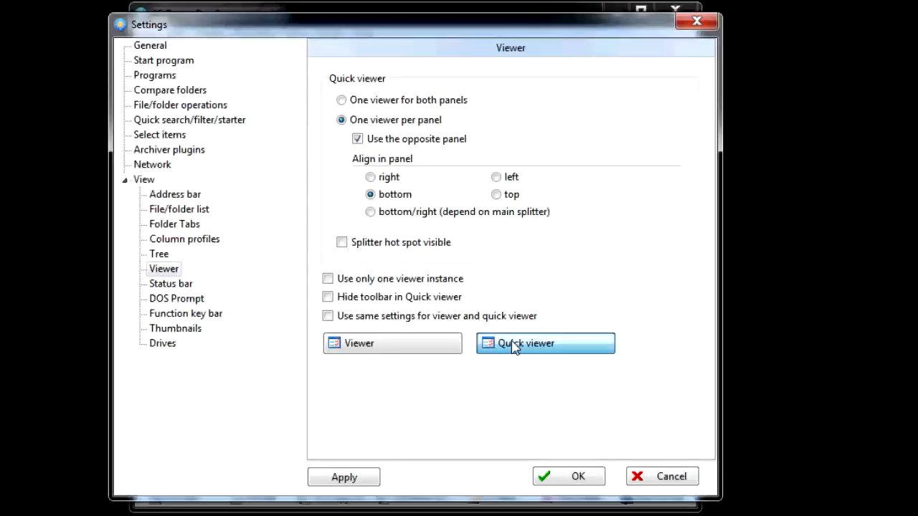
left_click(545, 343)
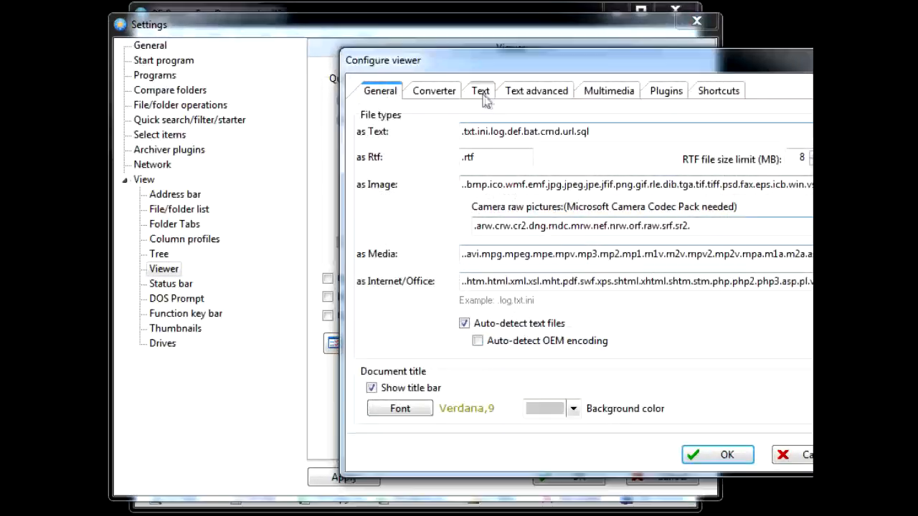
left_click(609, 91)
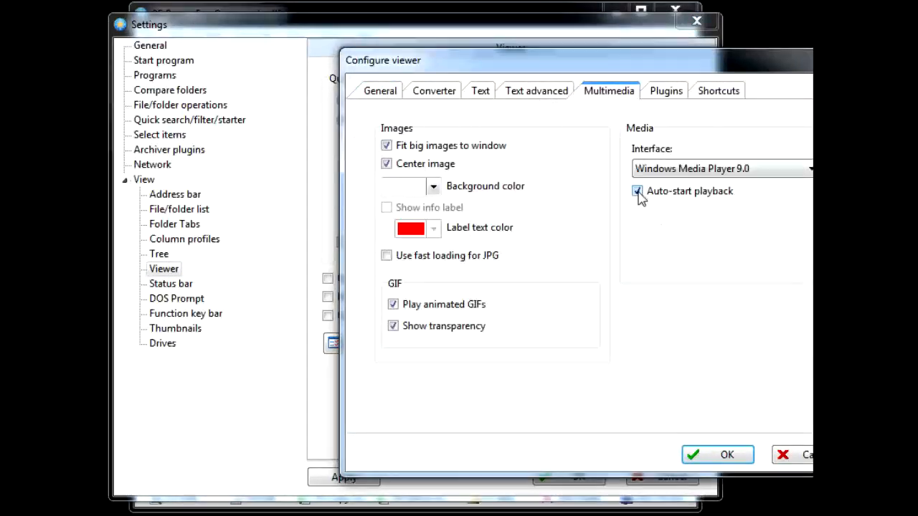
mouse_move(697, 320)
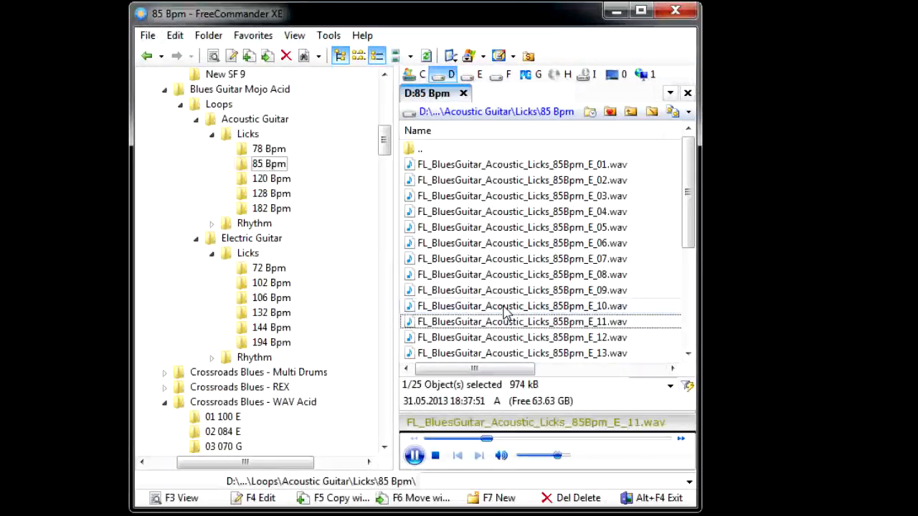
Step: Preview the acoustic blues licks E_10 and E_08 from the 85 Bpm folder
left_click(507, 306)
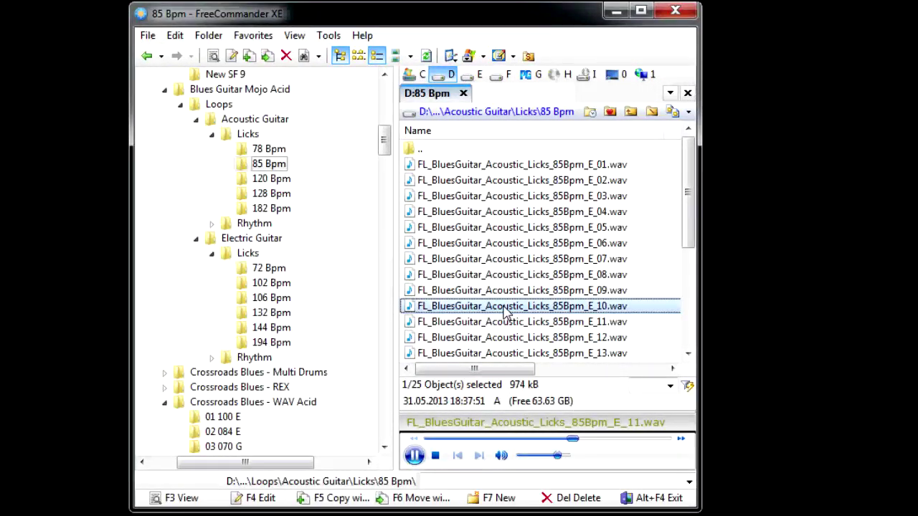
left_click(514, 274)
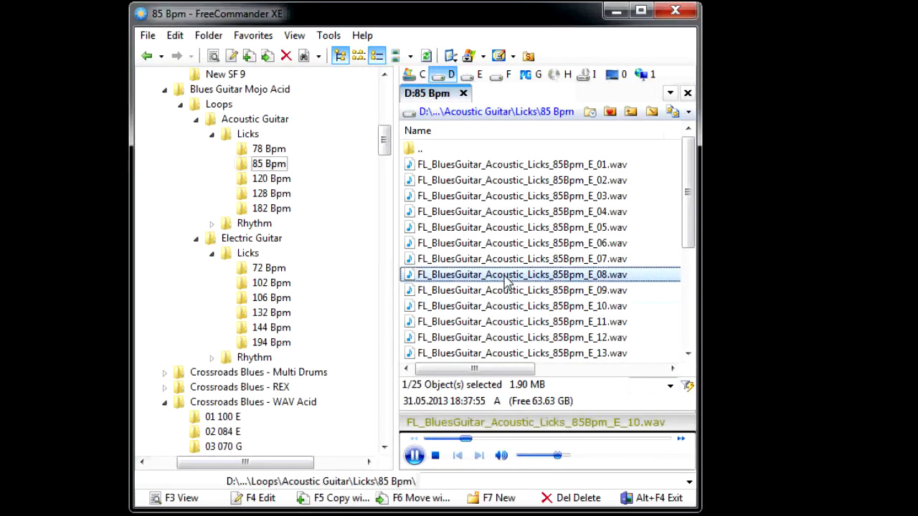
left_click(434, 456)
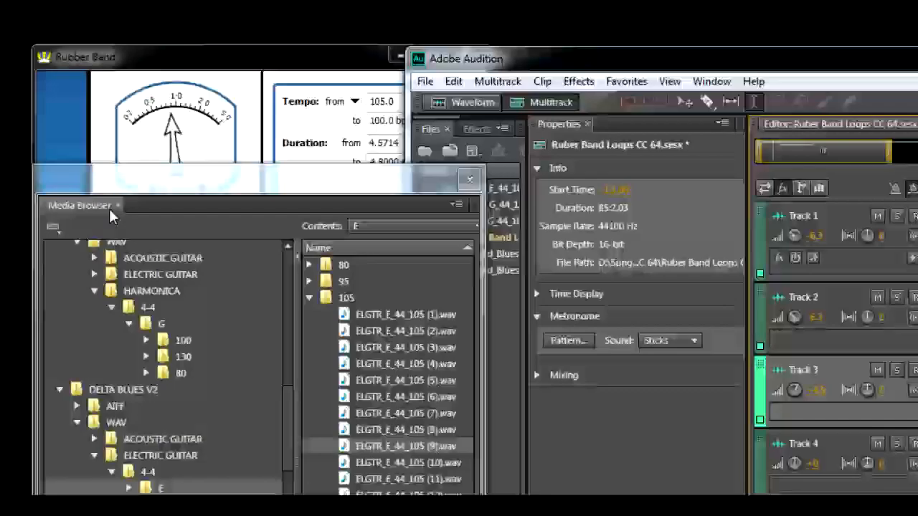
Step: Preview 105 bpm electric guitar loops (8) and (7) in the Media Browser
scroll("down", 3)
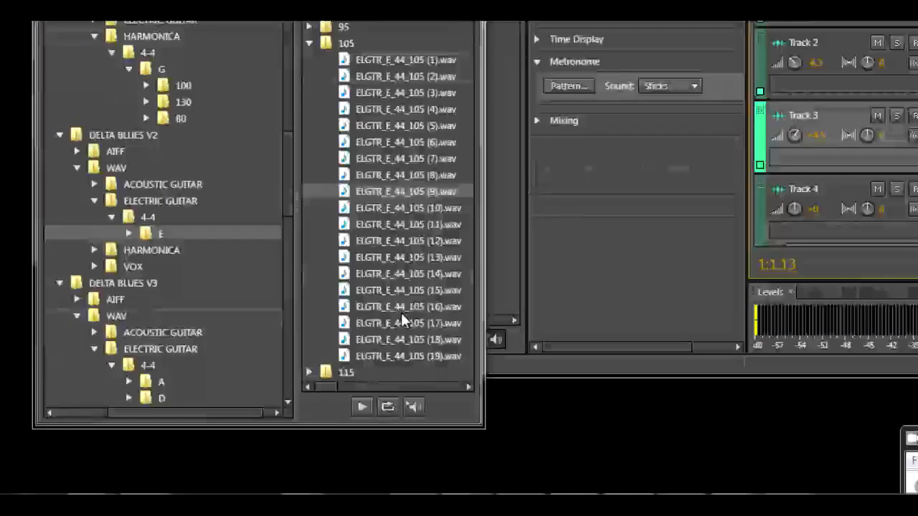
mouse_move(413, 406)
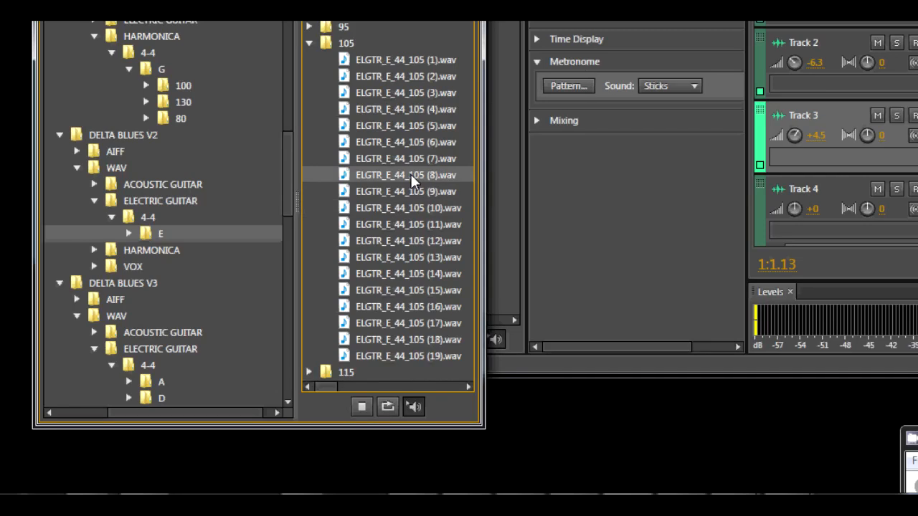
left_click(361, 406)
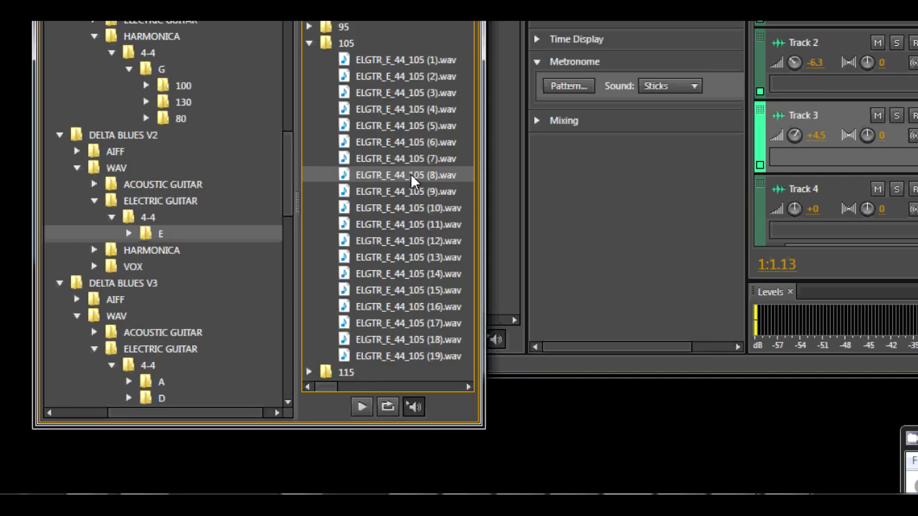
left_click(405, 158)
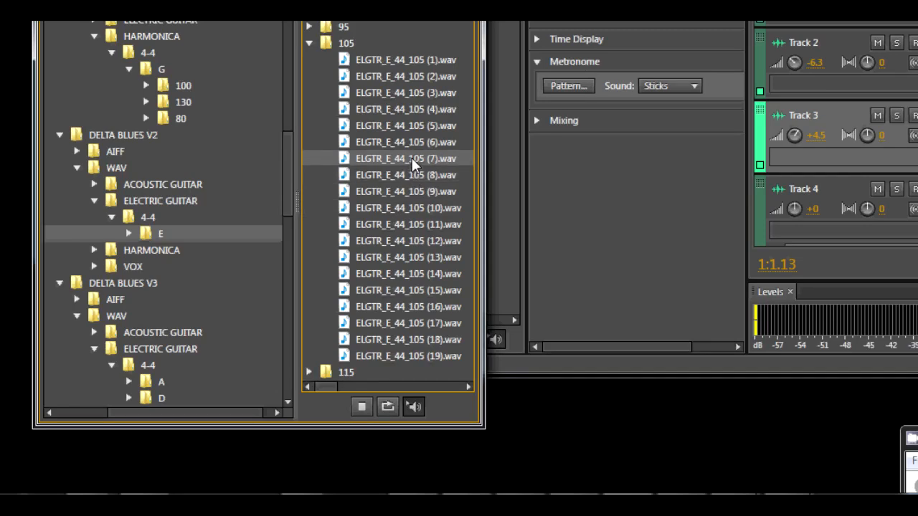
mouse_move(413, 171)
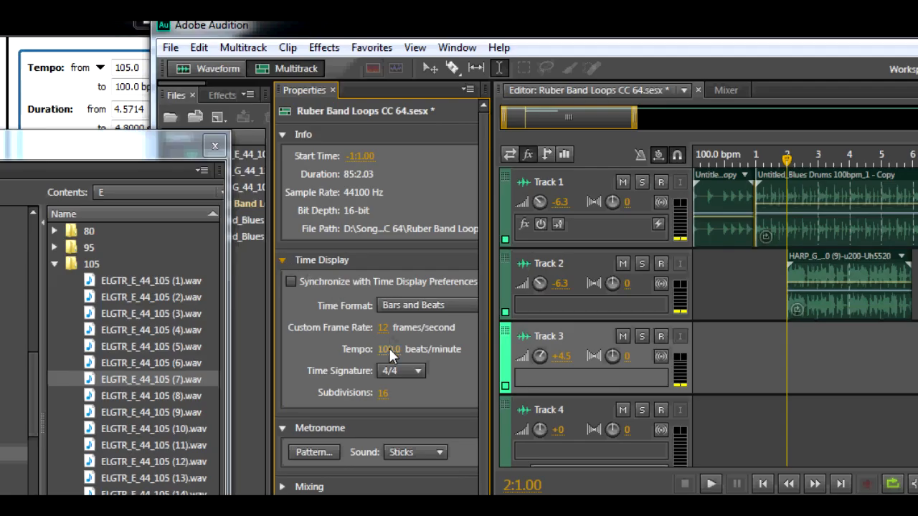
mouse_move(413, 361)
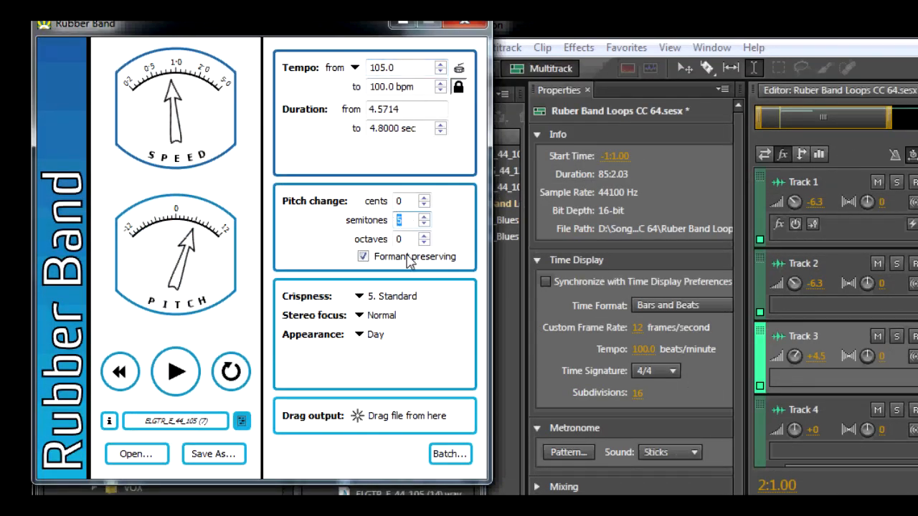
Step: Play back loop (7) stretched to 100 bpm and raised 5 semitones
left_click(174, 372)
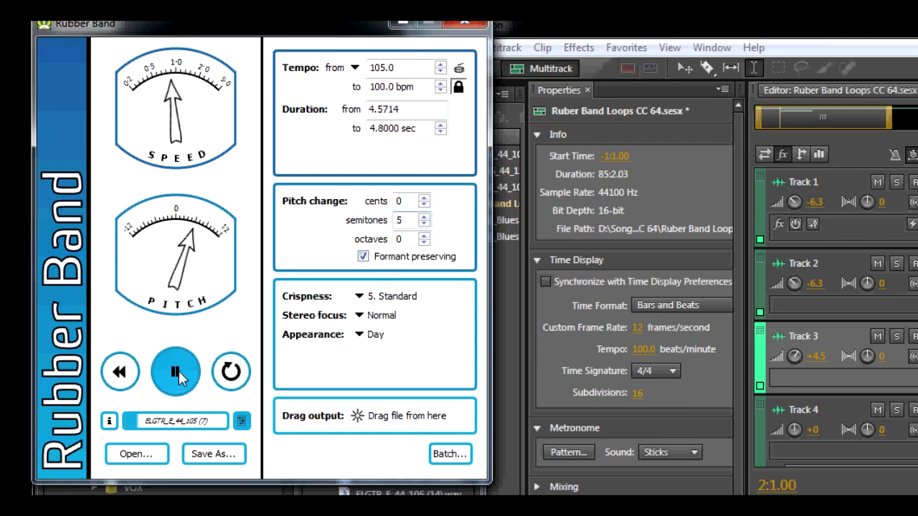
mouse_move(256, 330)
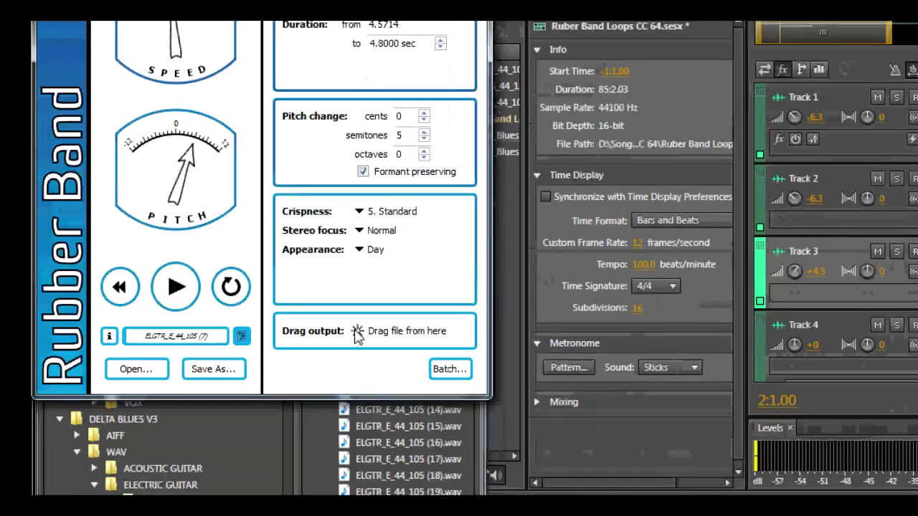
mouse_move(436, 337)
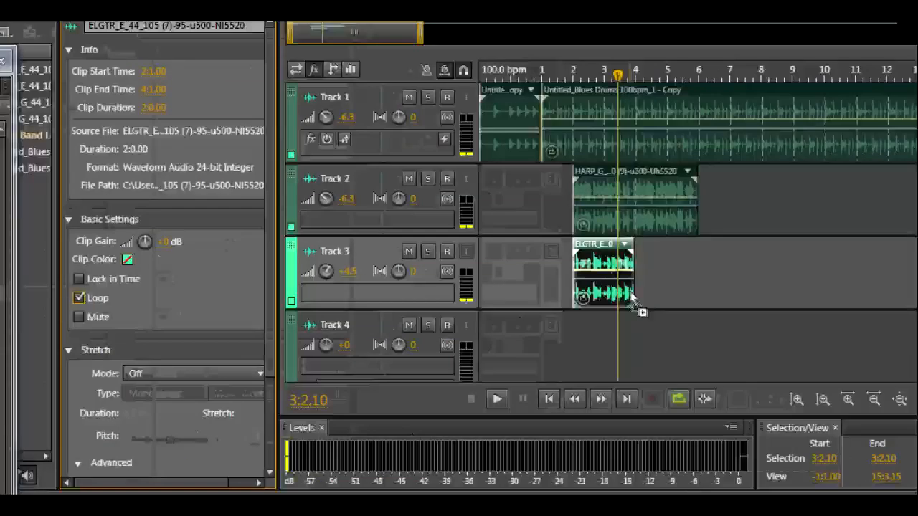
Step: Drag the looped guitar clip's right edge on Track 3 out to about bar 9
left_click_drag(630, 272, 818, 290)
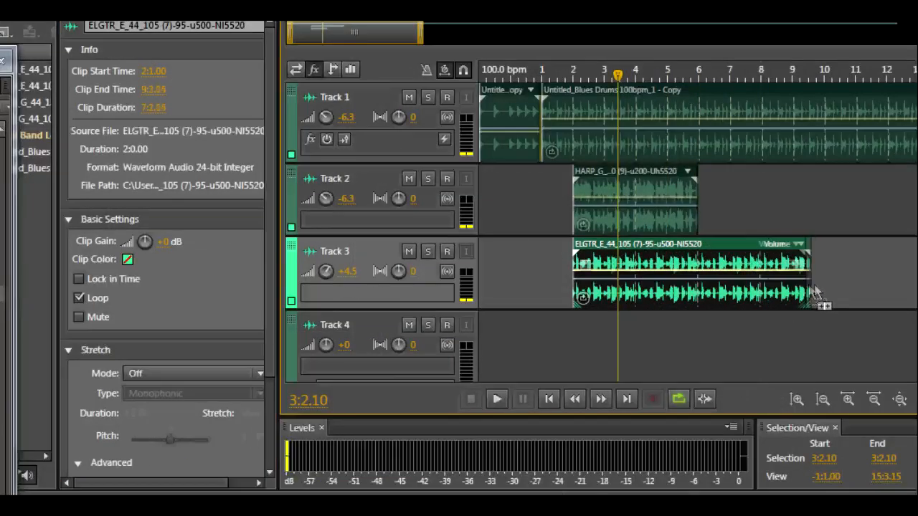
left_click_drag(818, 290, 739, 301)
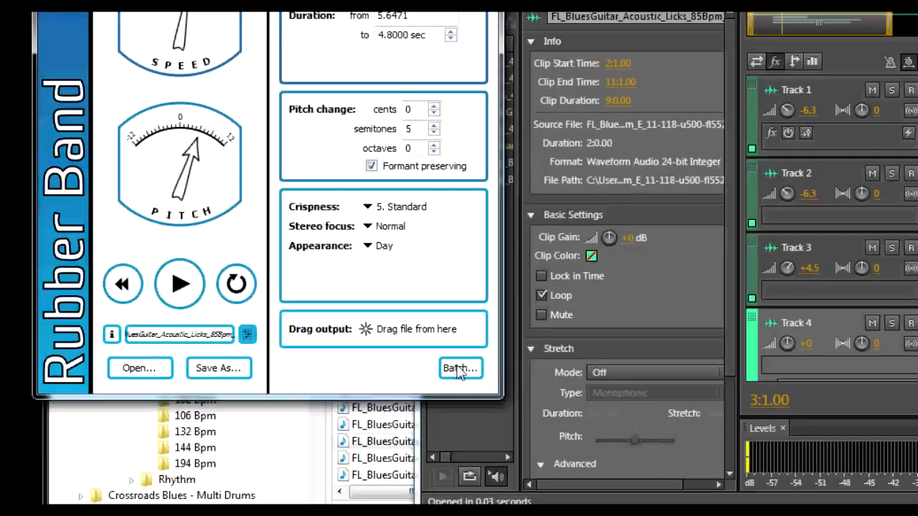
left_click(460, 368)
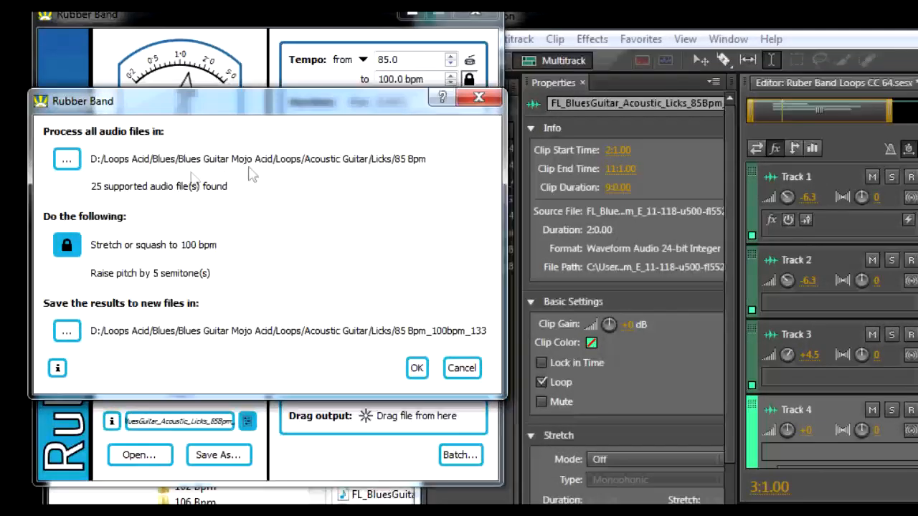
mouse_move(302, 373)
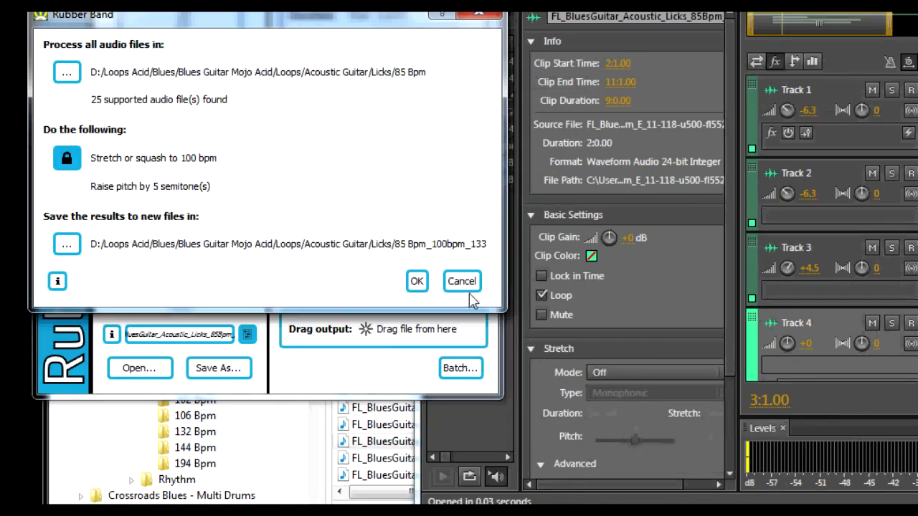
left_click(416, 281)
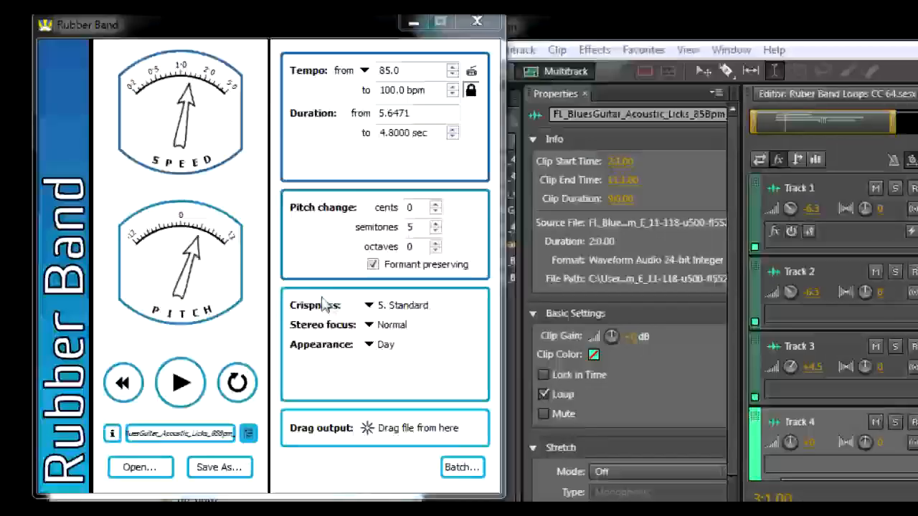
Step: Switch the Appearance theme from Day to Night
left_click(382, 345)
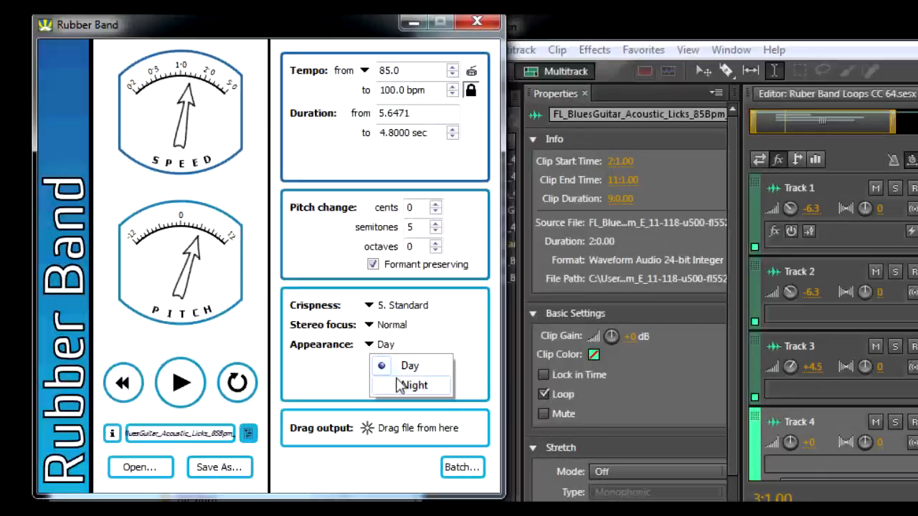
left_click(413, 386)
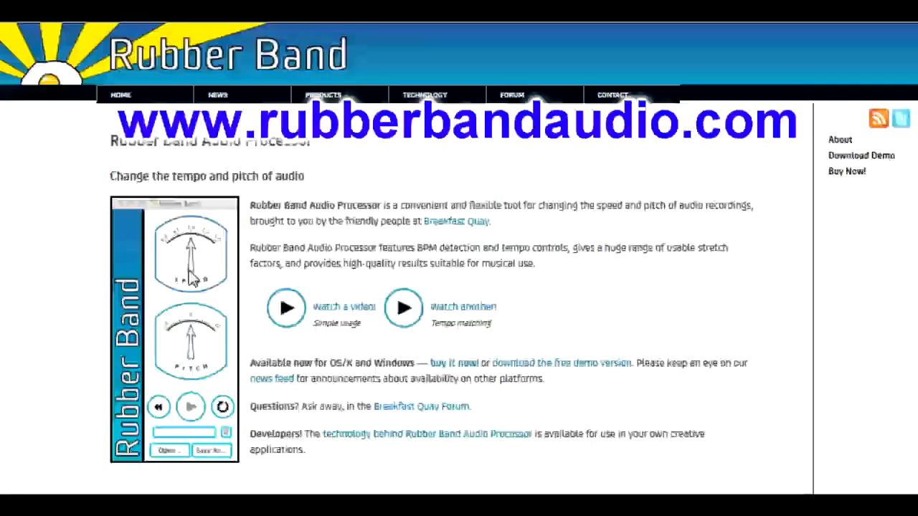
mouse_move(327, 370)
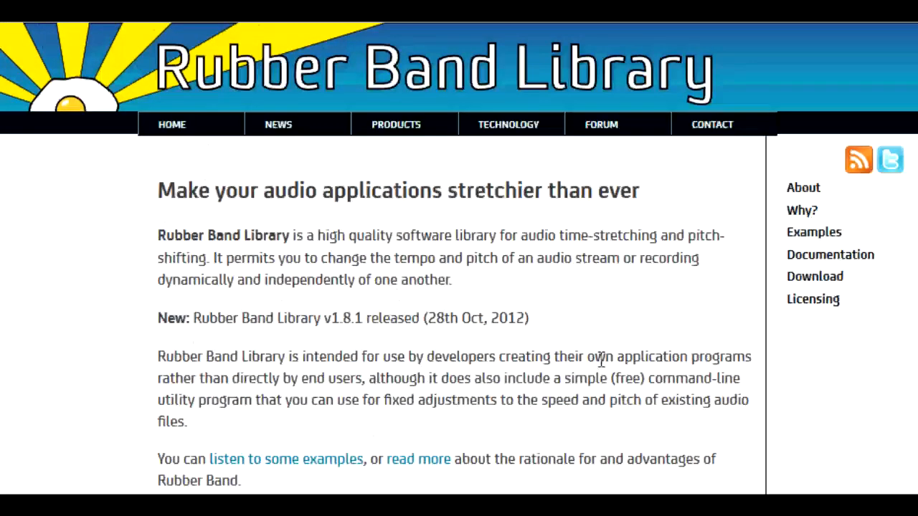
mouse_move(375, 259)
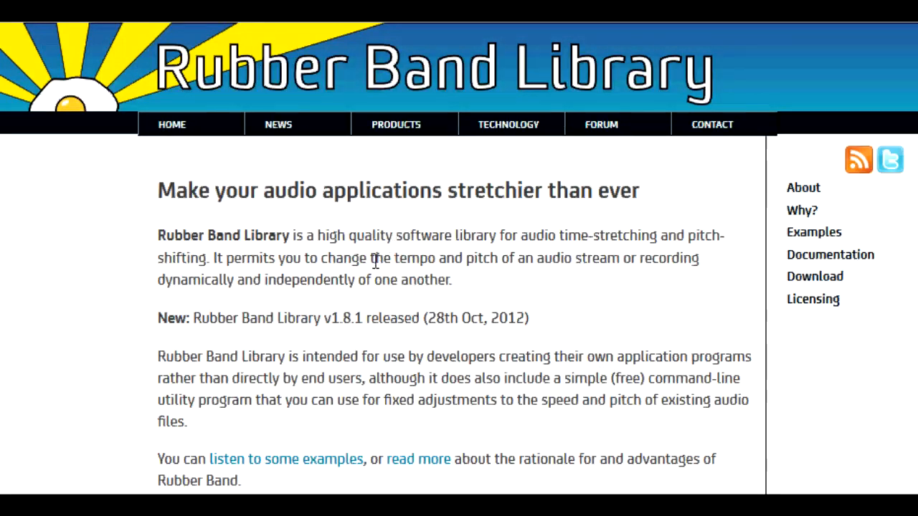
mouse_move(814, 247)
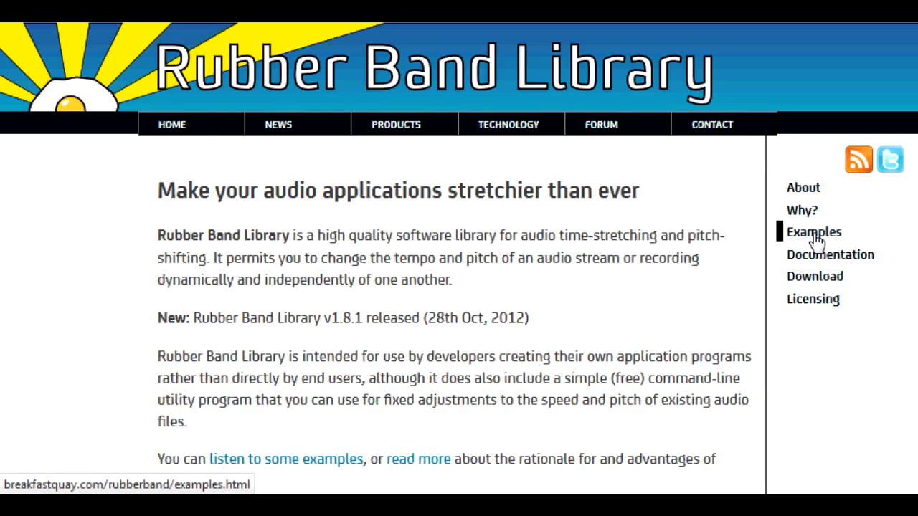
Step: Open a Rubber Band Library sidebar page and scroll through its features list
left_click(813, 232)
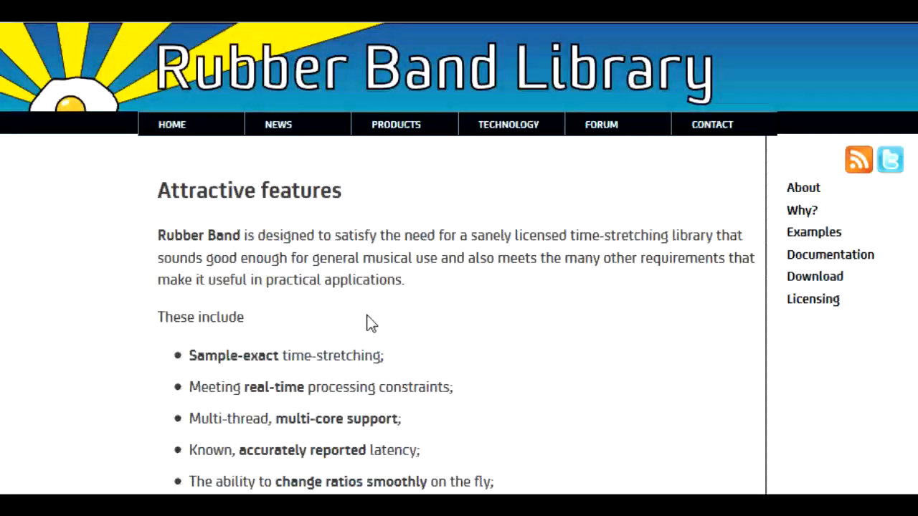
mouse_move(432, 319)
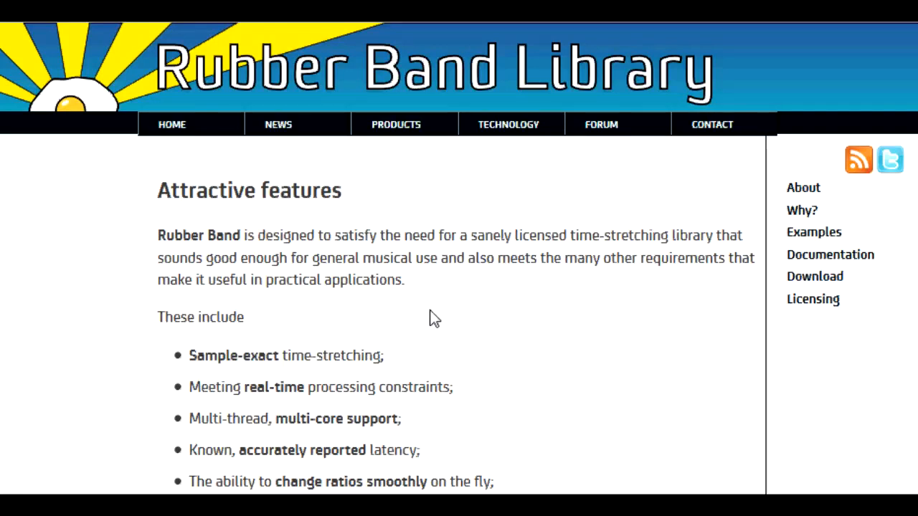
scroll("down", 3)
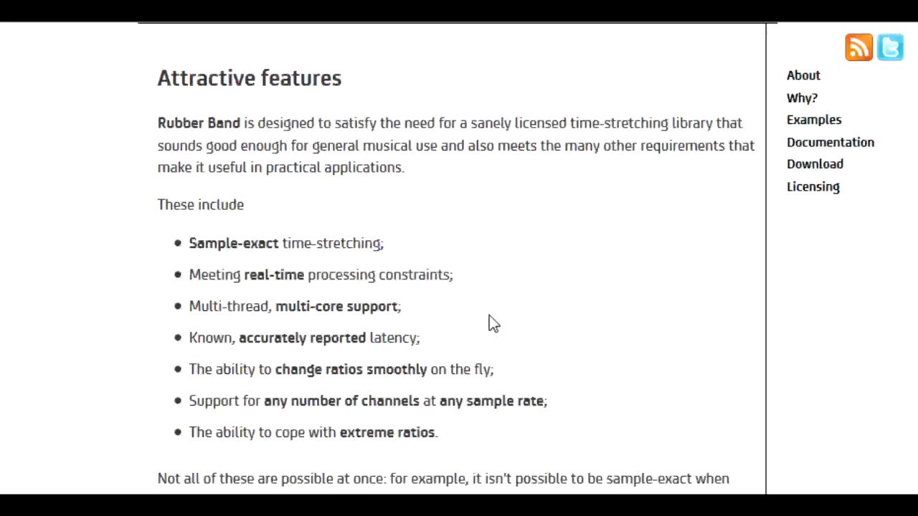
scroll("down", 3)
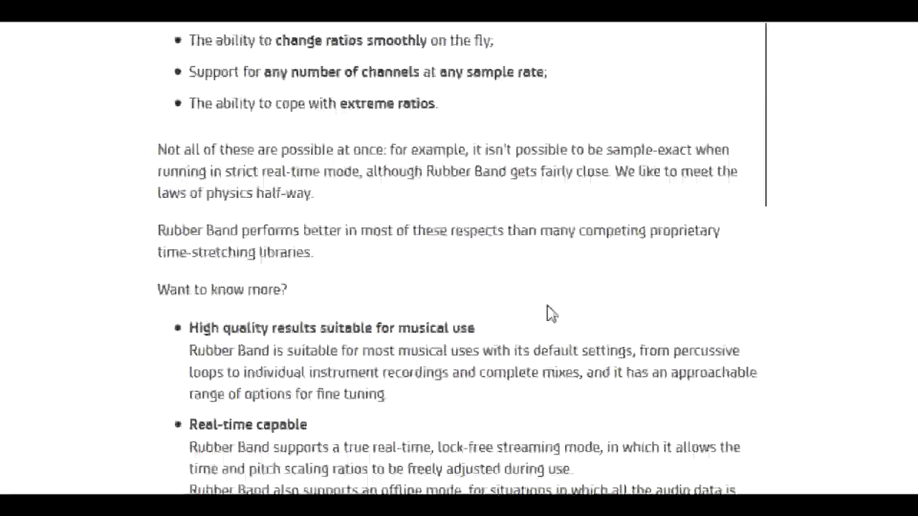
scroll("down", 3)
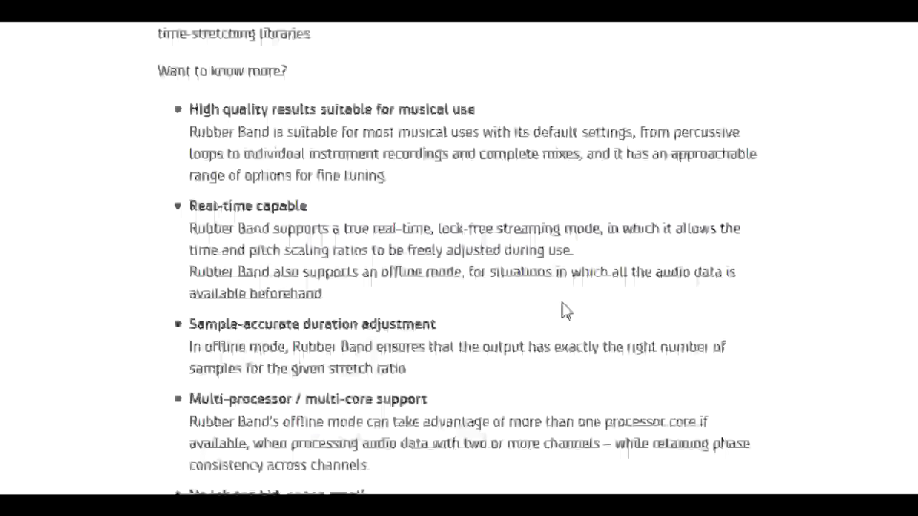
scroll("down", 3)
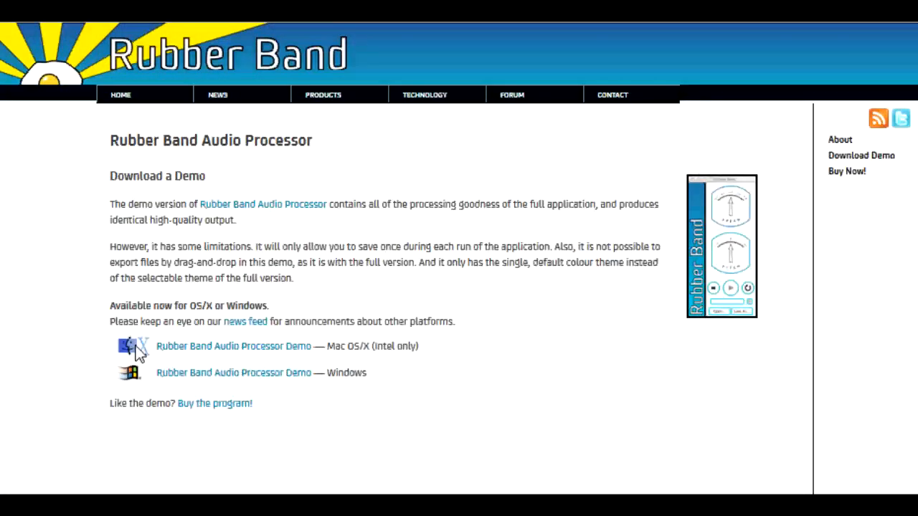
mouse_move(237, 390)
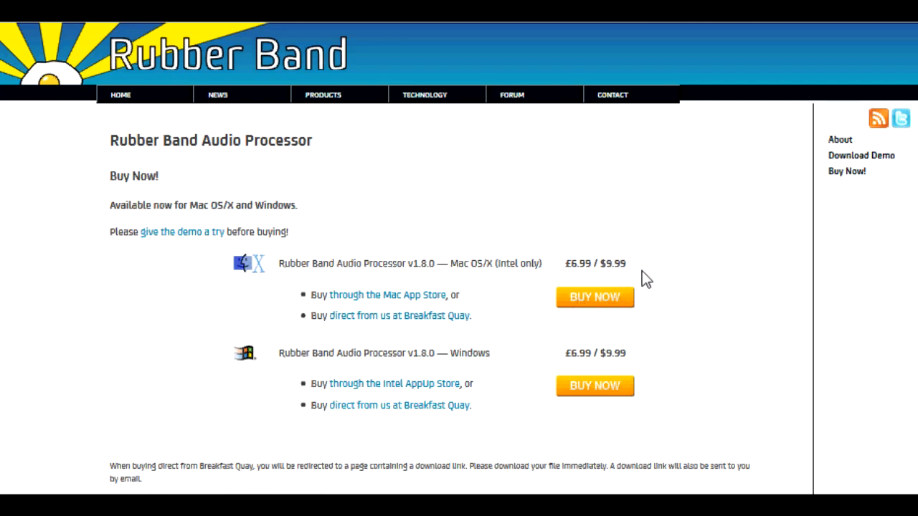
Step: View the Buy Now page with Mac and Windows prices
double_click(614, 262)
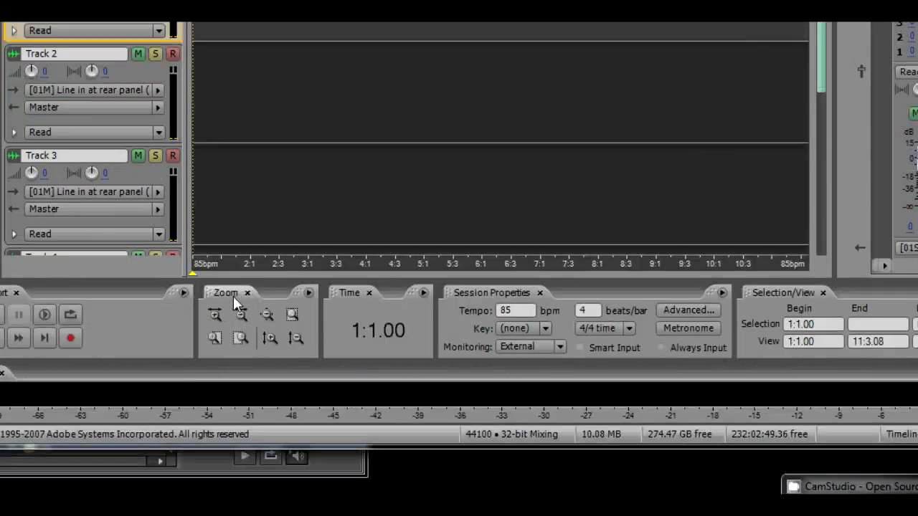
Step: Change the session tempo from 85 to 100 bpm in Session Properties
left_click(514, 311)
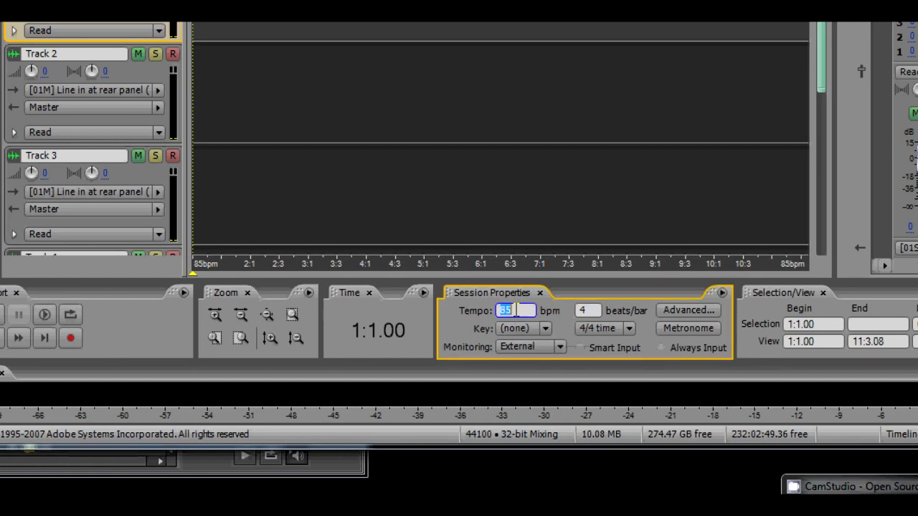
type("10")
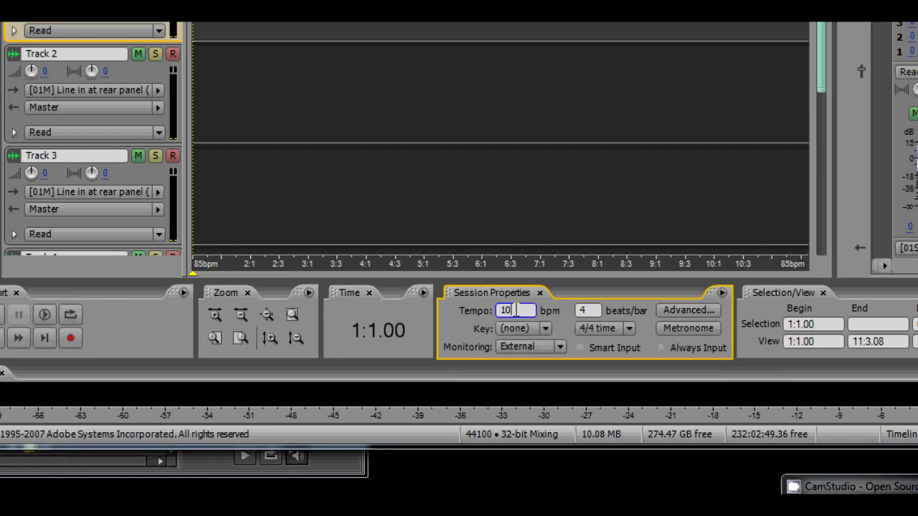
left_click(545, 328)
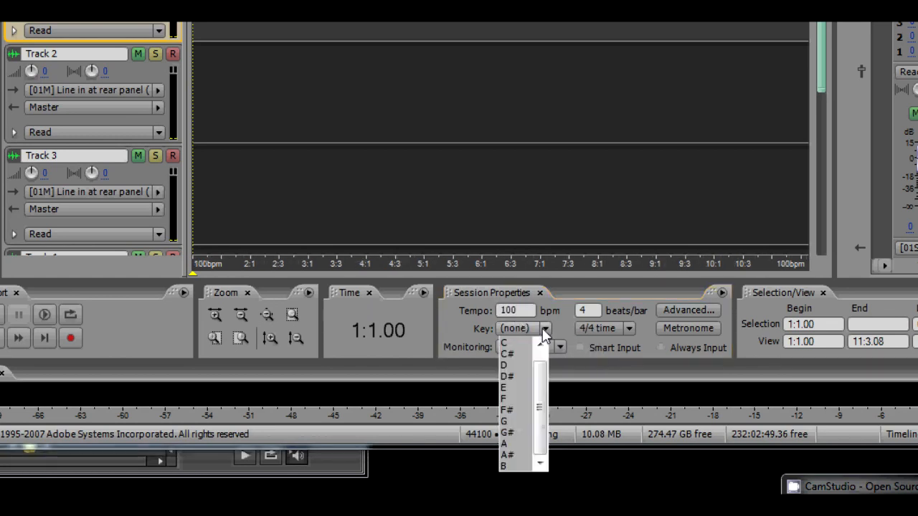